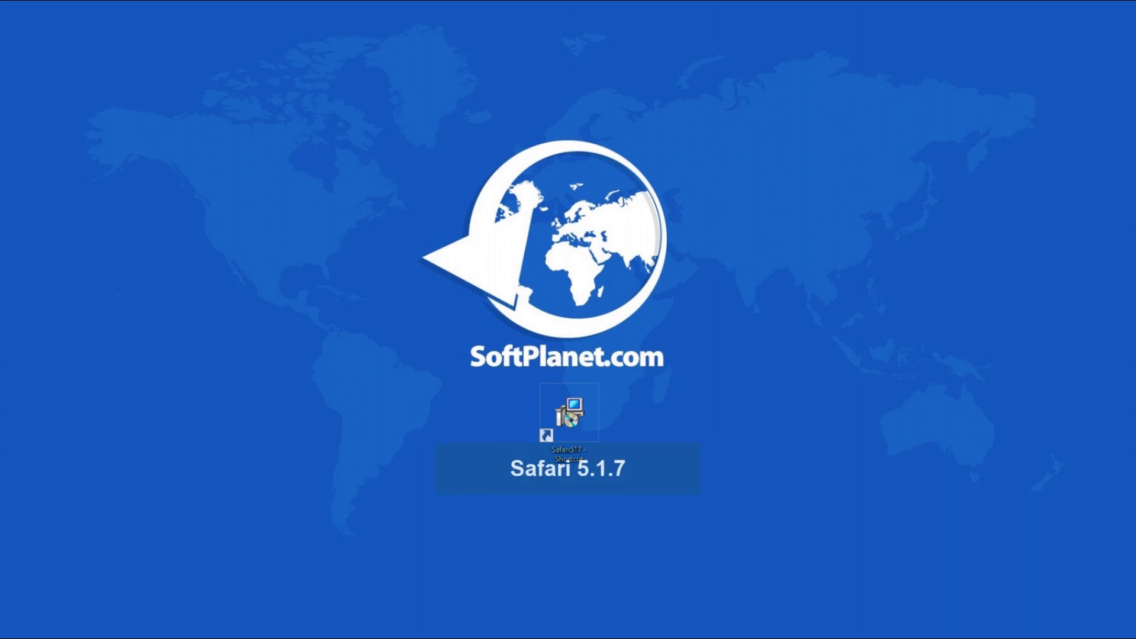
# - Launch the Safari 5.1.7 installer from its desktop icon
pyautogui.doubleClick(568, 417)
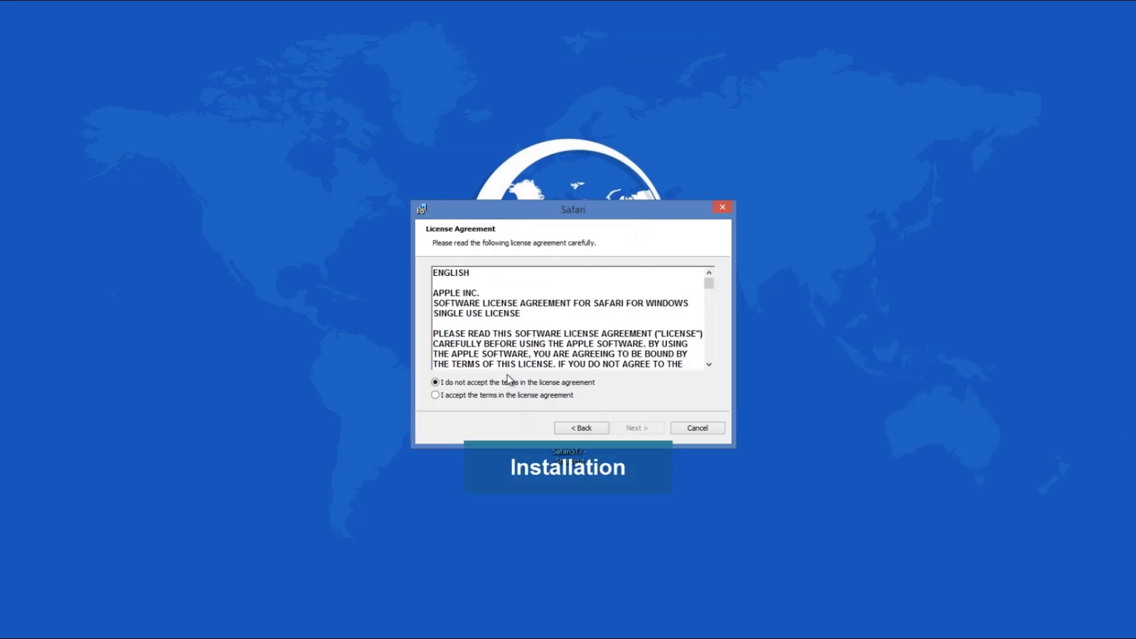
# - Accept the Apple Safari license terms and proceed with installation
pyautogui.click(434, 395)
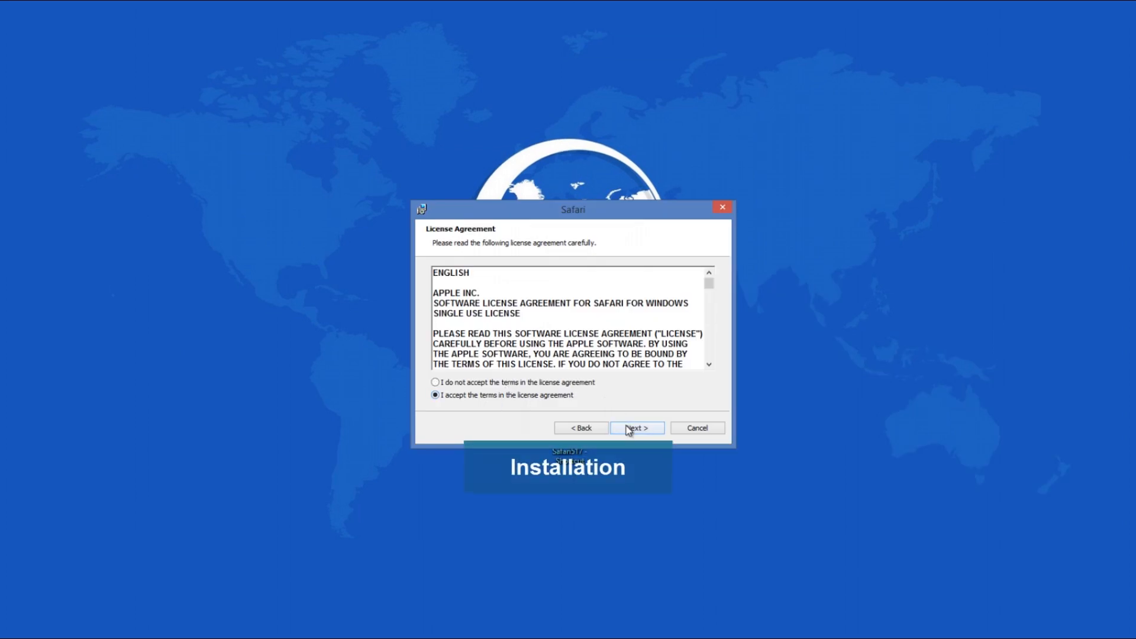
pyautogui.click(635, 427)
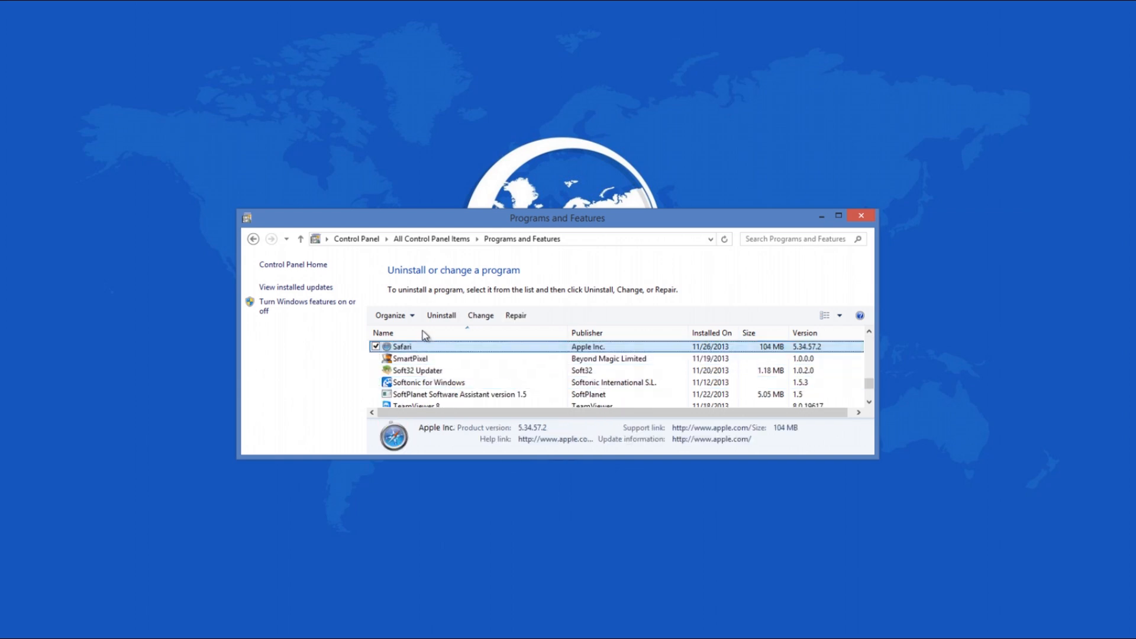
pyautogui.moveTo(440, 316)
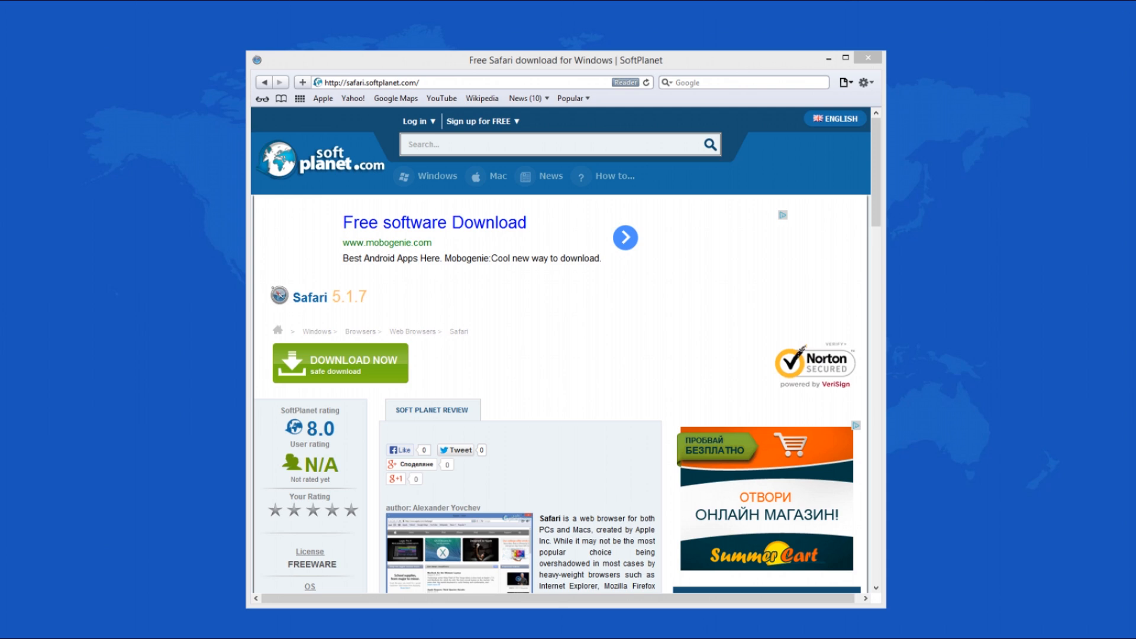
pyautogui.moveTo(322, 98)
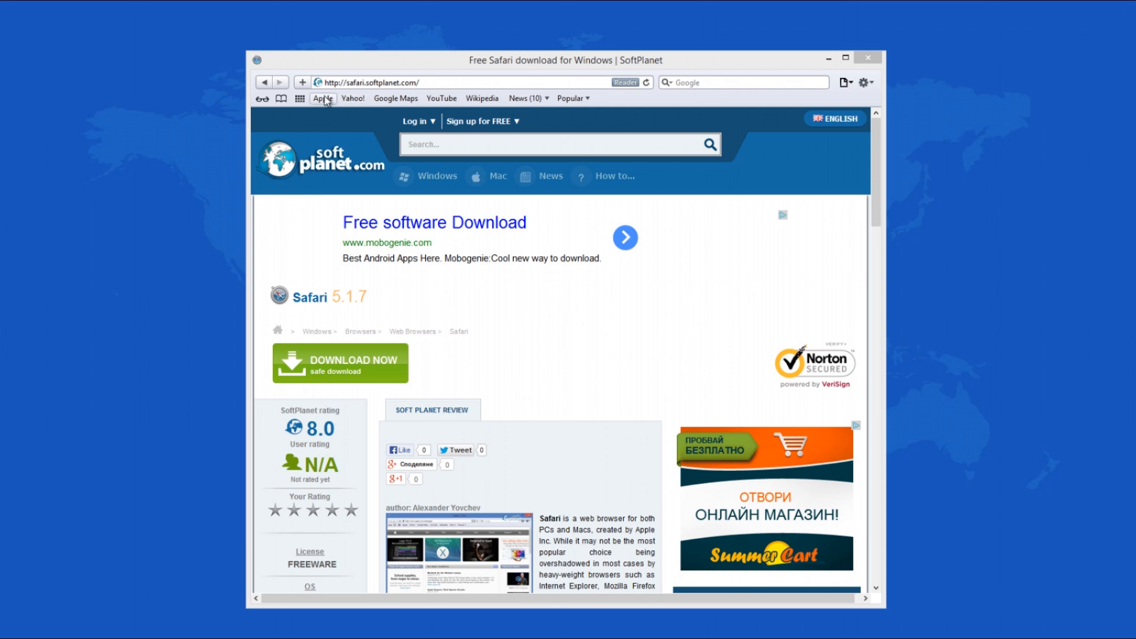
# - Add the SoftPlanet Safari page to the Reading List, then show the gear menu
pyautogui.click(302, 81)
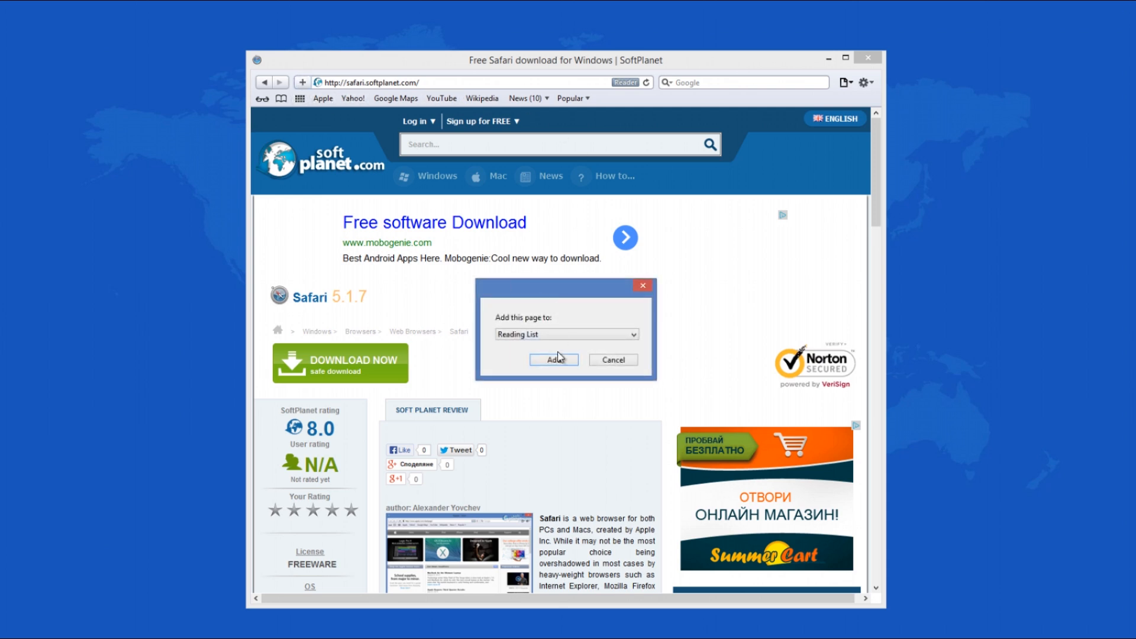
pyautogui.click(552, 359)
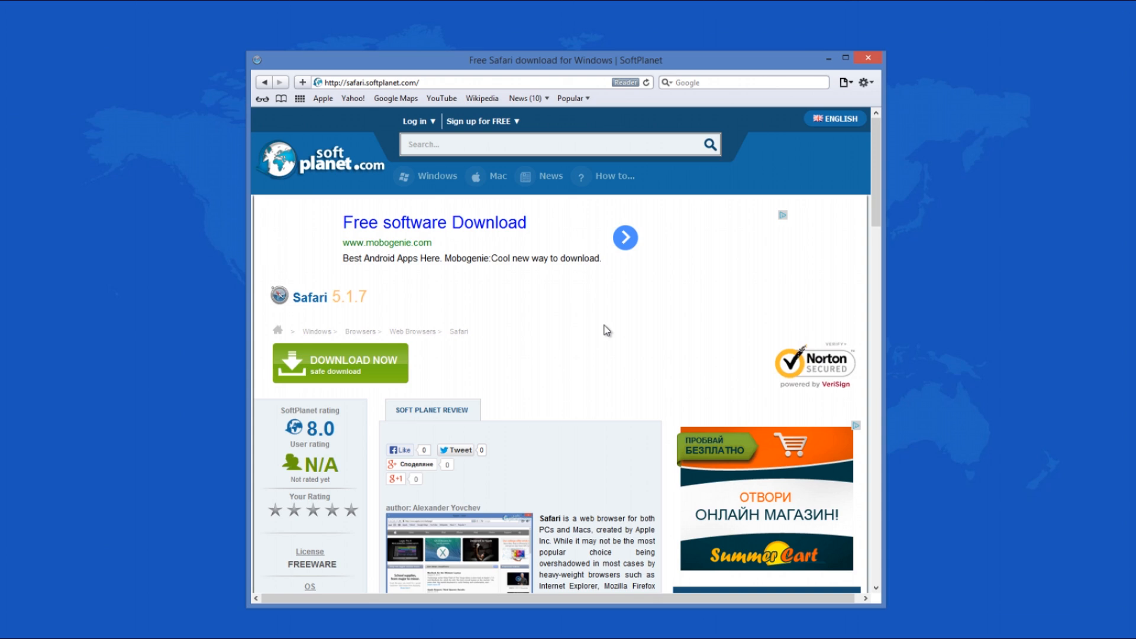
pyautogui.moveTo(617, 329)
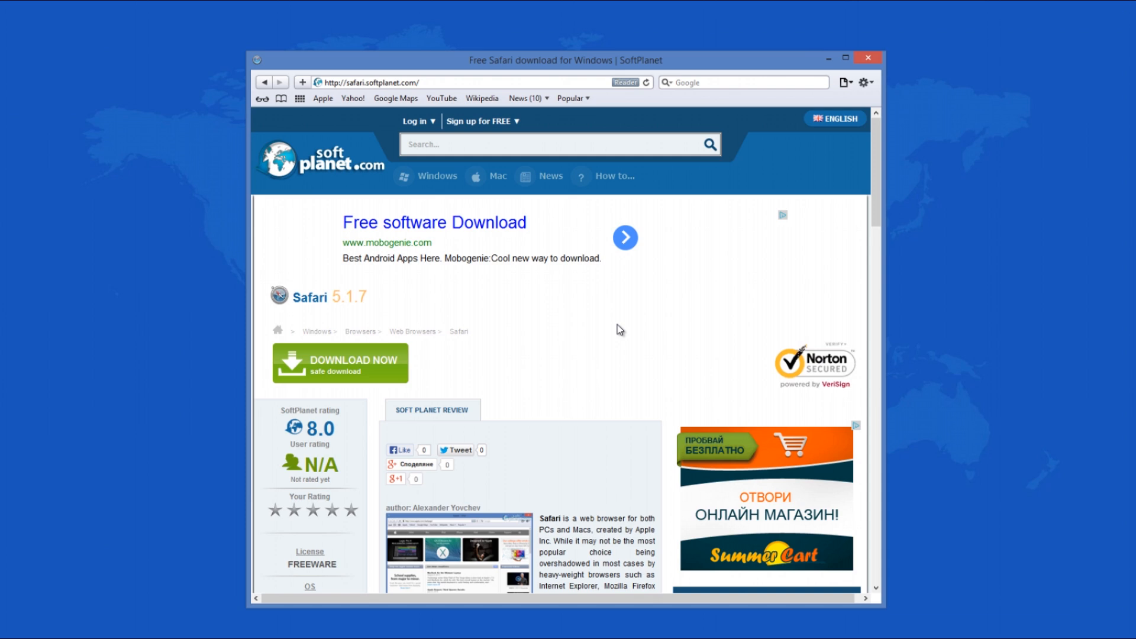
pyautogui.moveTo(646, 312)
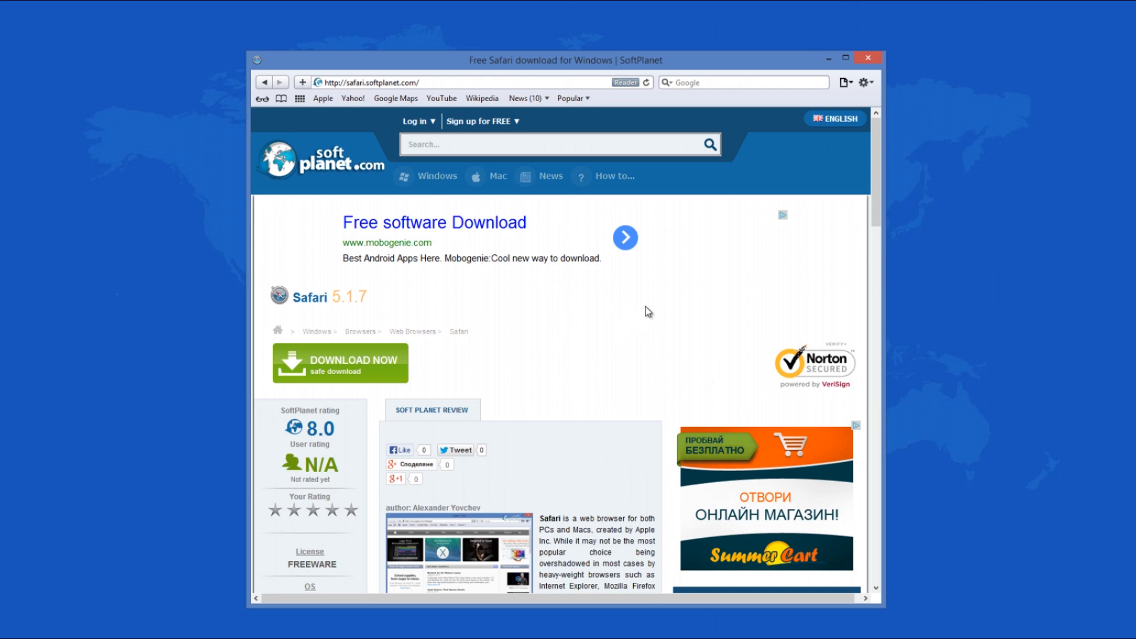
pyautogui.click(866, 82)
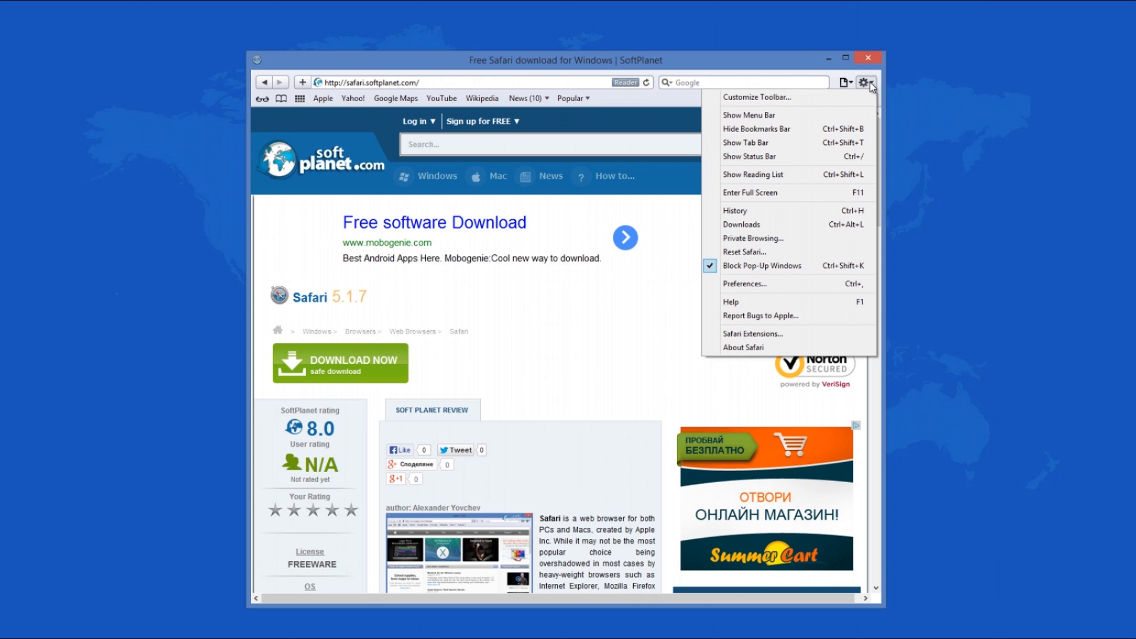
# - Close the gear menu, leaving the SoftPlanet download page displayed
pyautogui.click(864, 82)
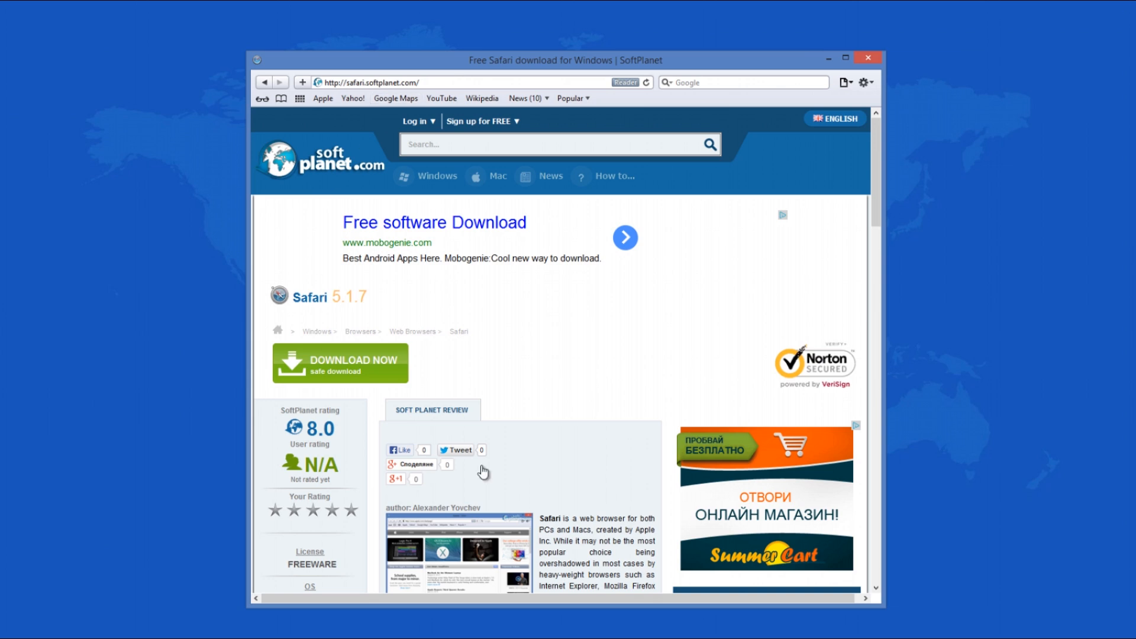
pyautogui.moveTo(397, 239)
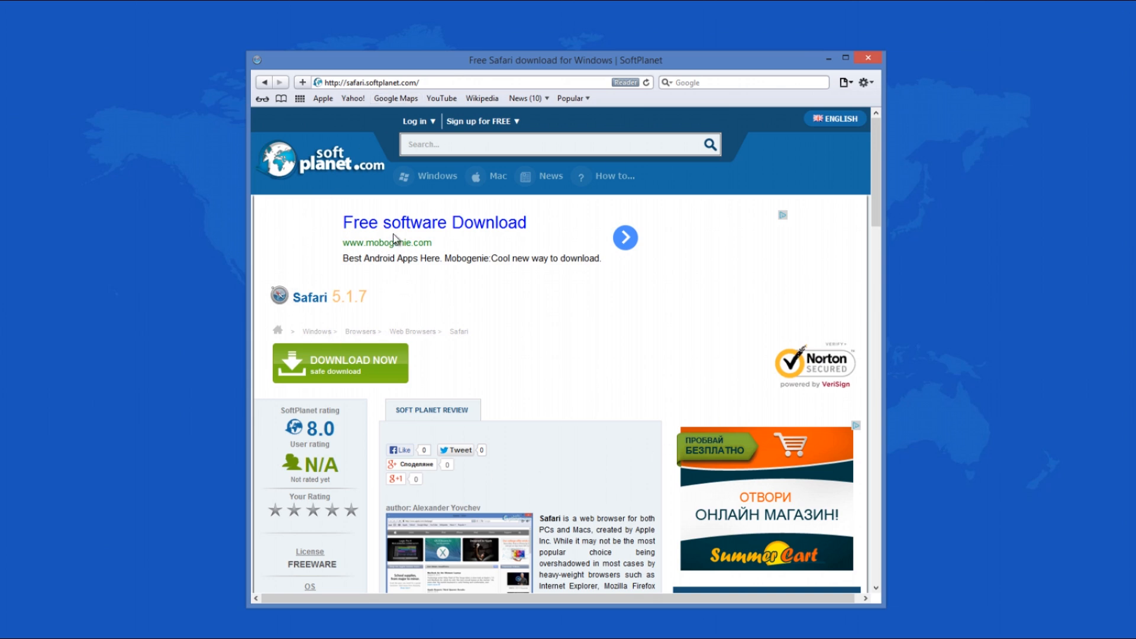
pyautogui.moveTo(271, 211)
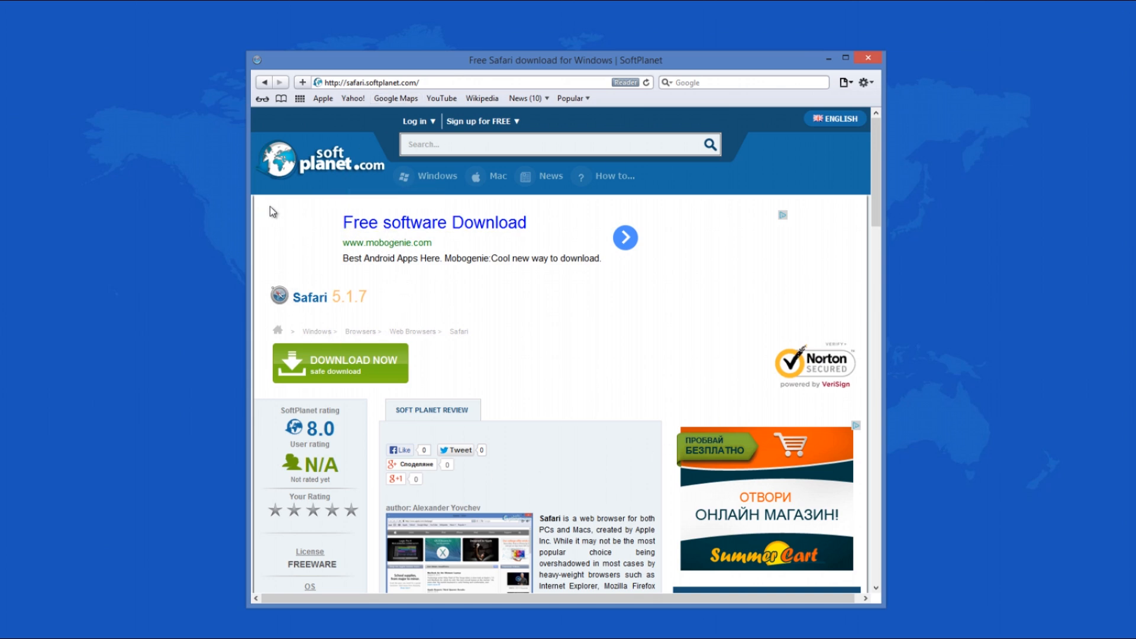
pyautogui.moveTo(304, 181)
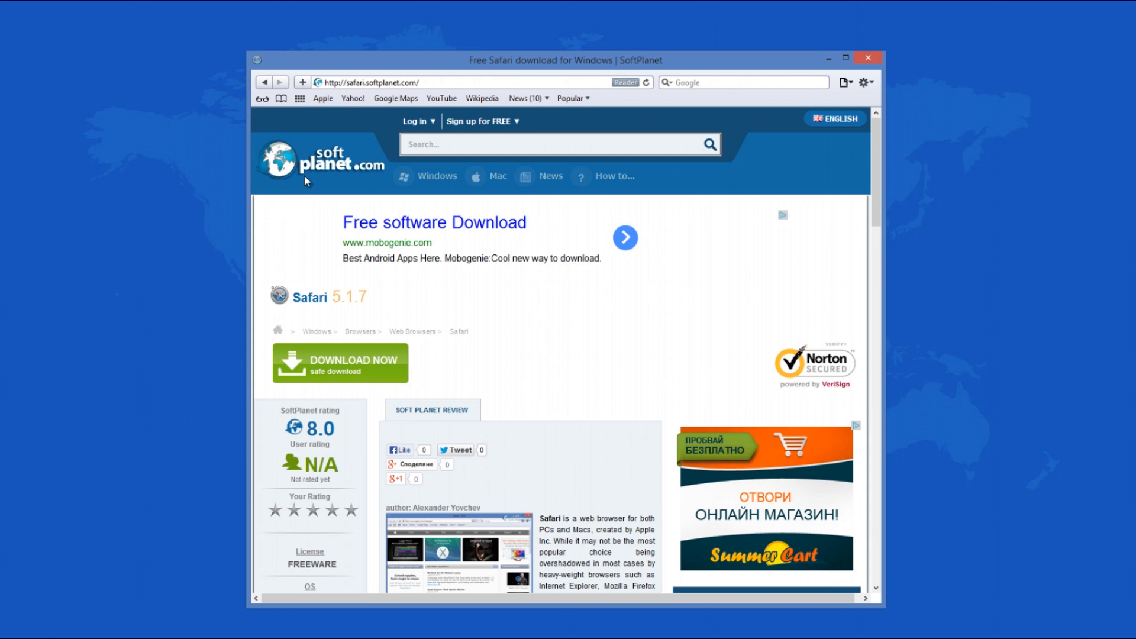
pyautogui.moveTo(283, 89)
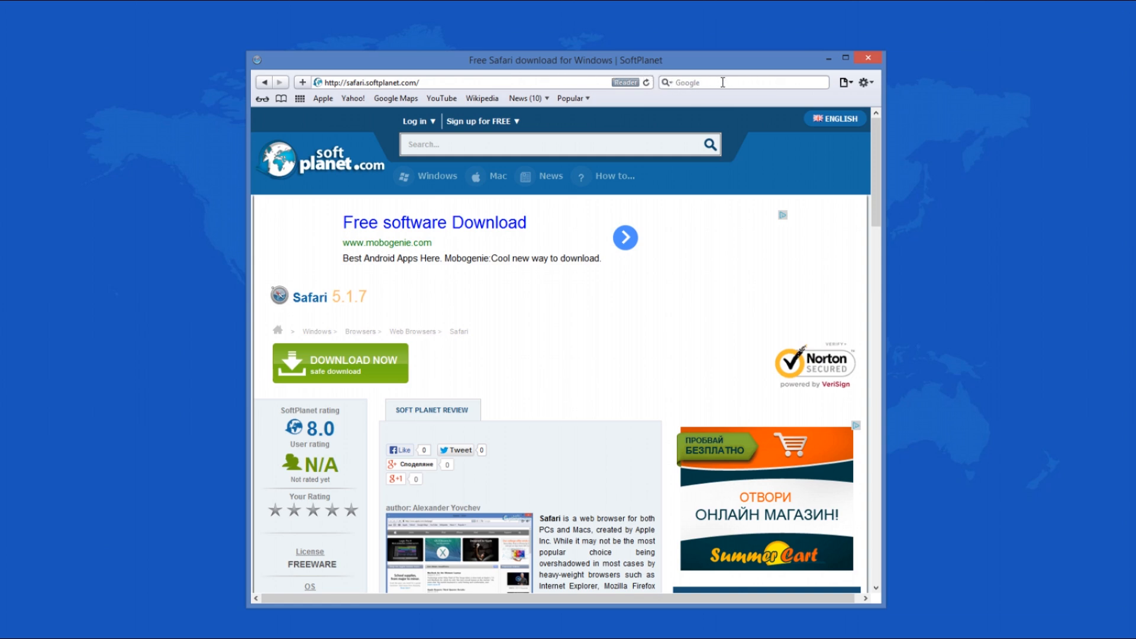
pyautogui.moveTo(832, 90)
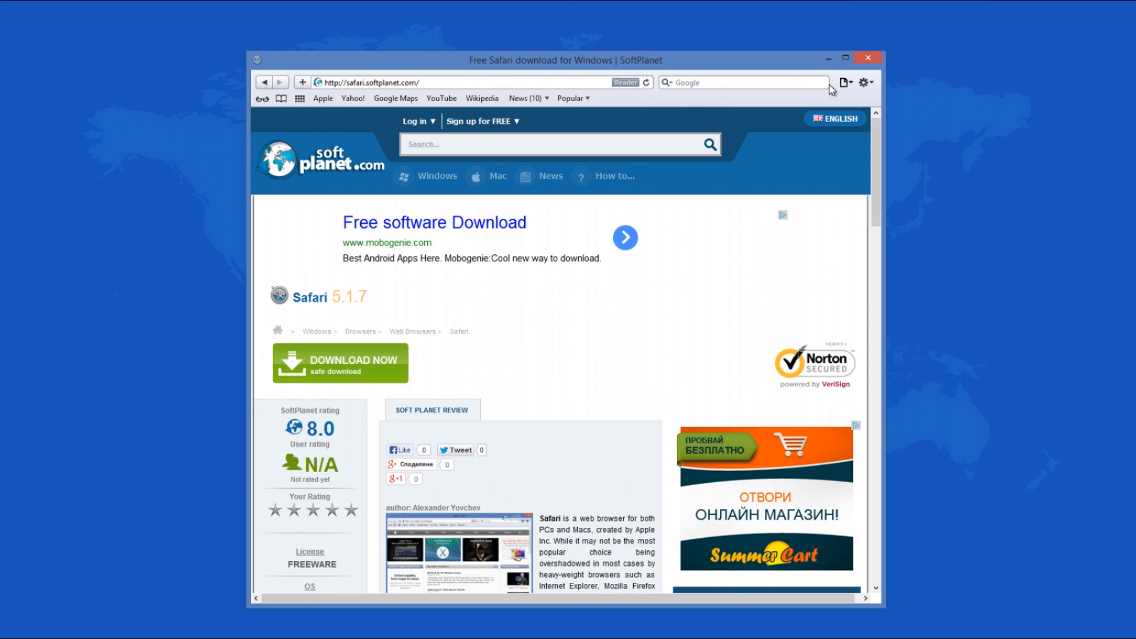
pyautogui.click(845, 81)
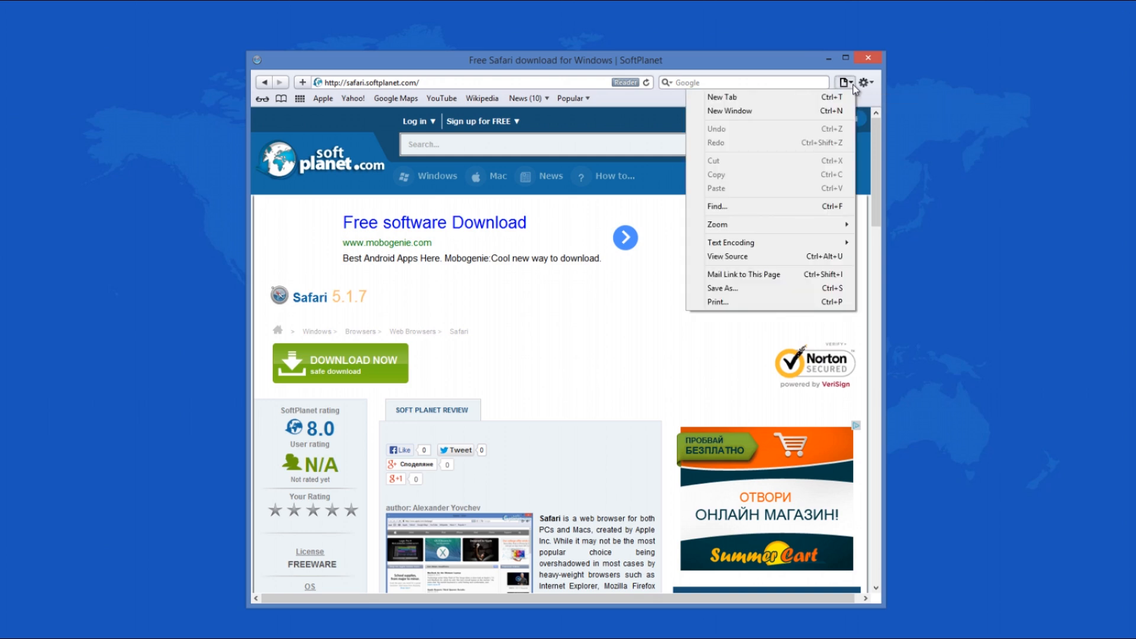
pyautogui.click(866, 82)
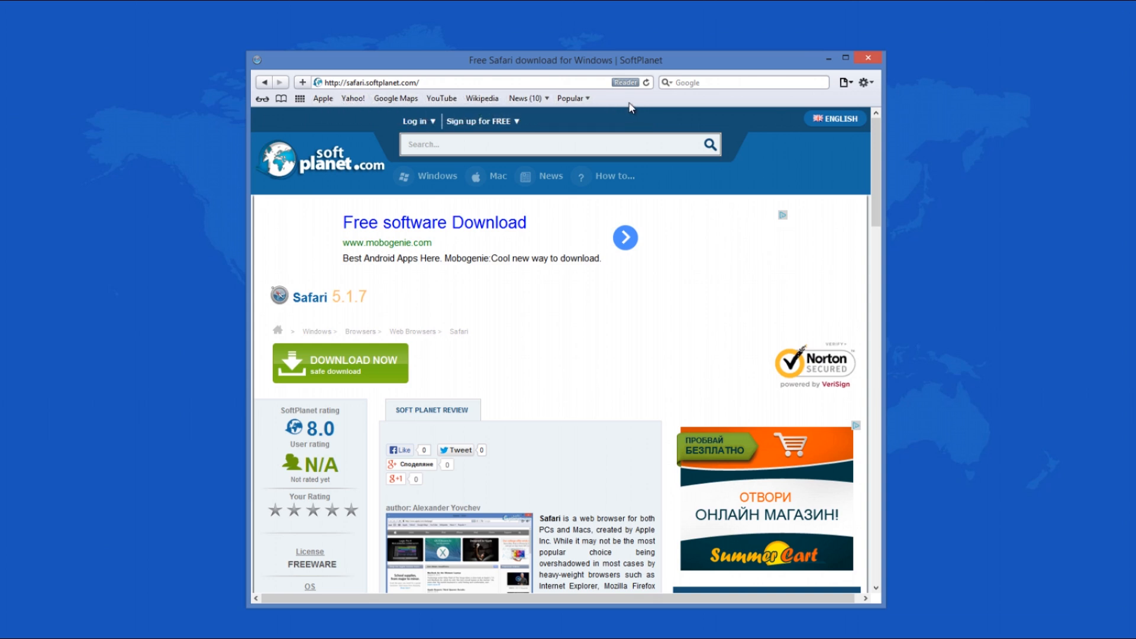
pyautogui.moveTo(613, 105)
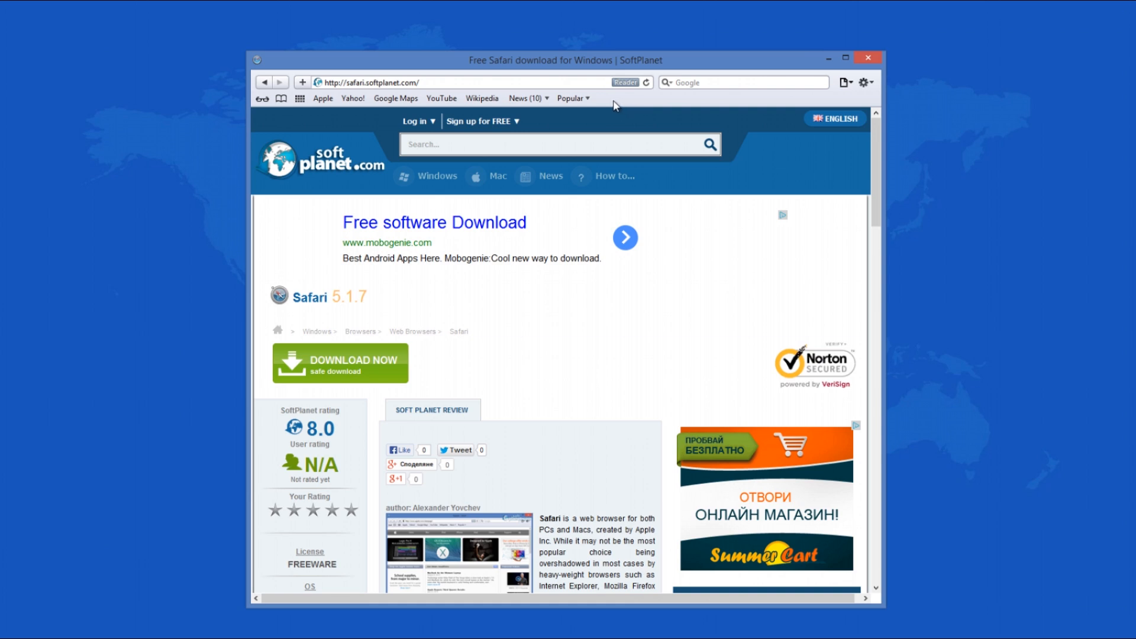
pyautogui.moveTo(323, 98)
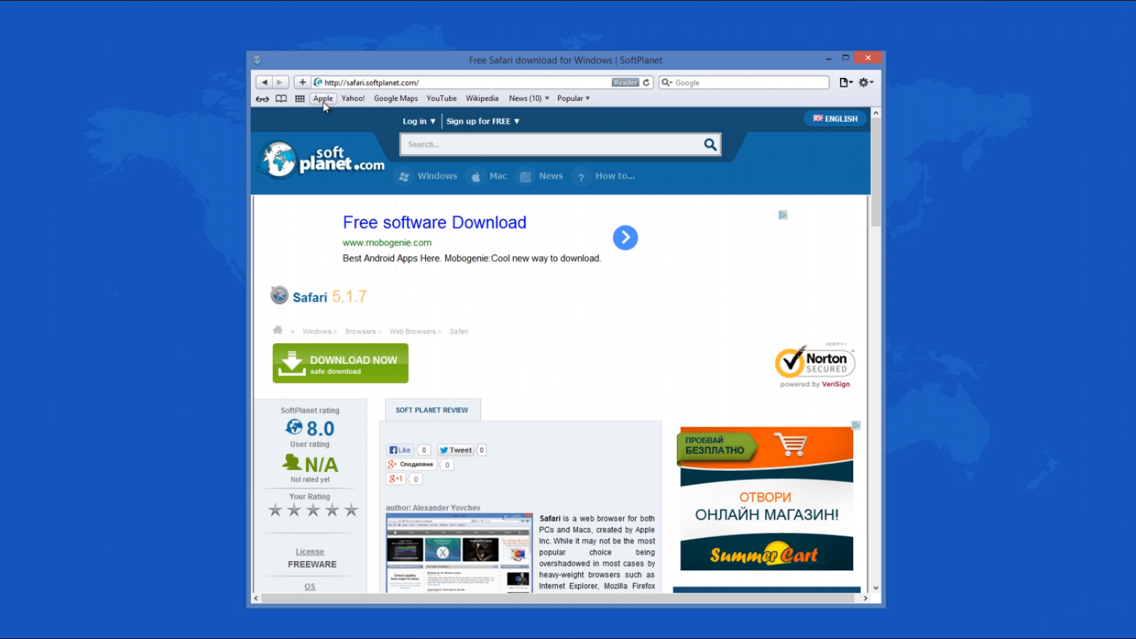
# - Visit Apple's homepage via the bookmarks bar, then show the Top Sites grid
pyautogui.click(322, 97)
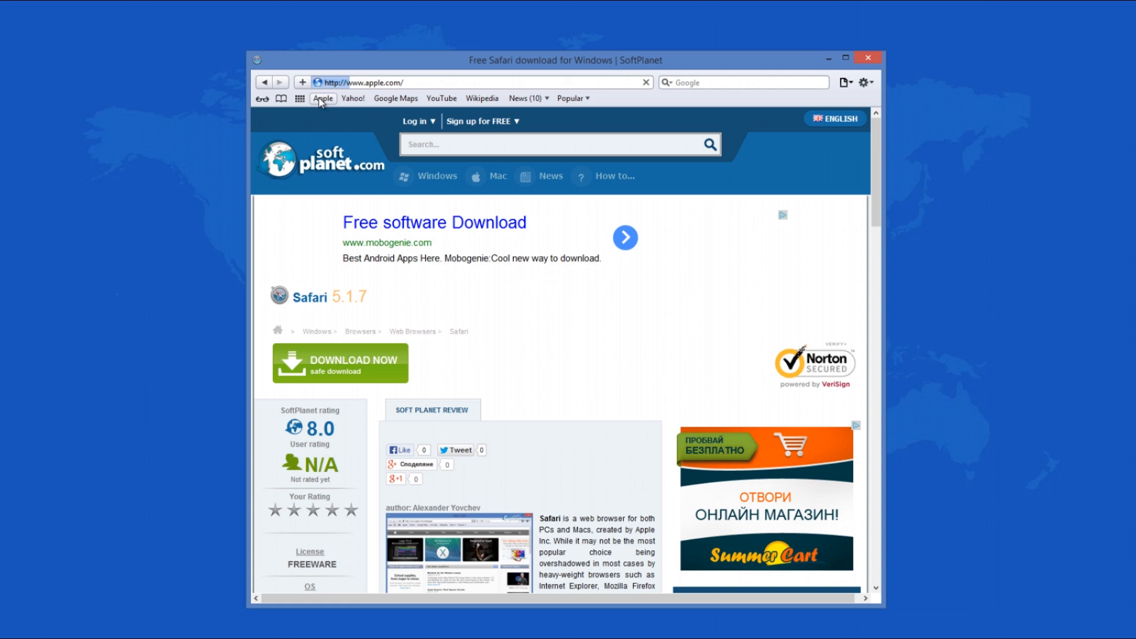
pyautogui.click(300, 99)
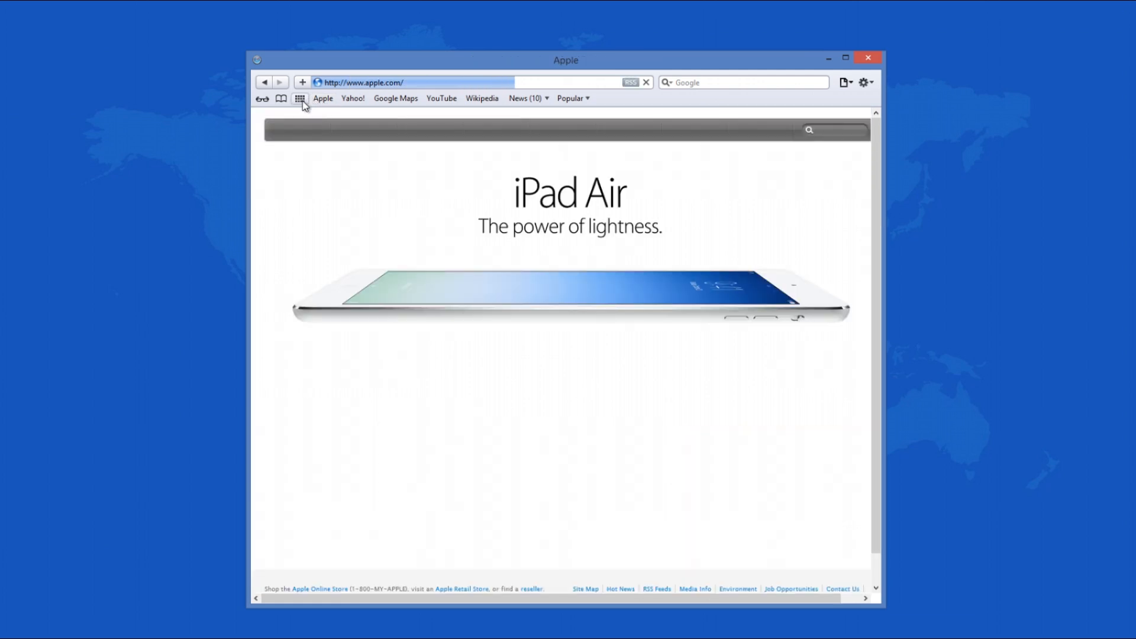
pyautogui.click(300, 97)
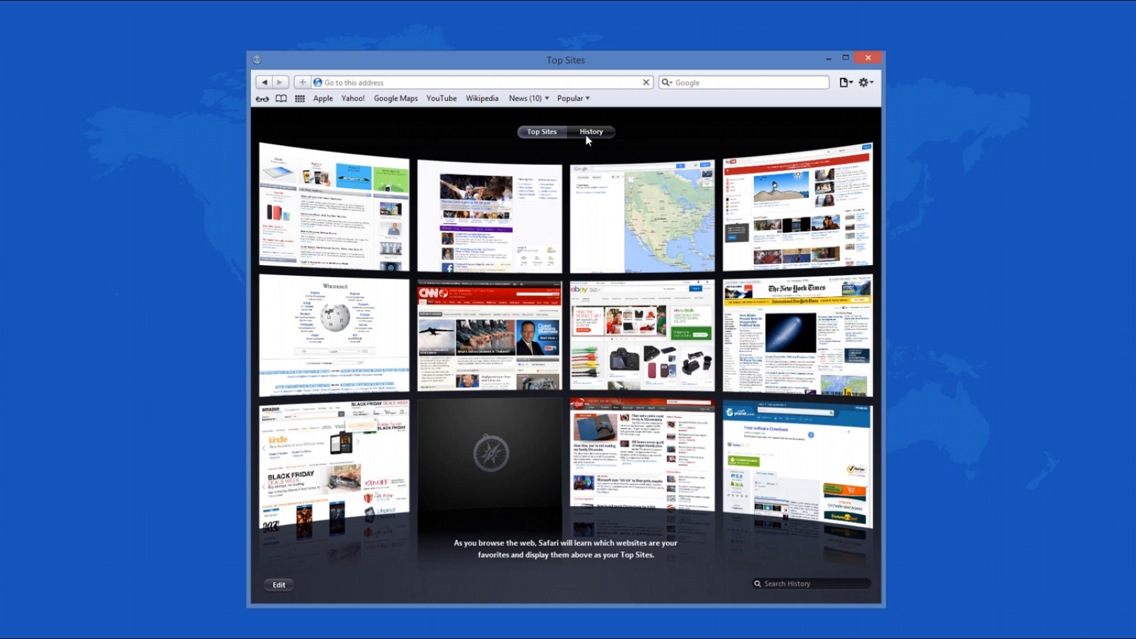
# - View History, return to softplanet.com, and open Preferences from the gear menu
pyautogui.click(591, 132)
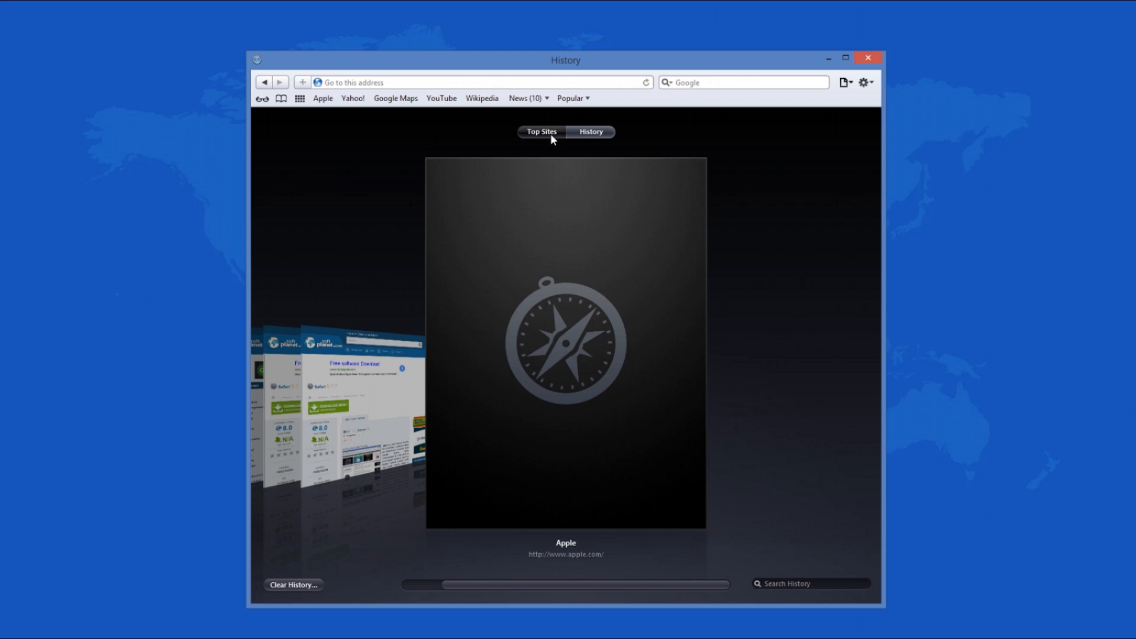
pyautogui.click(541, 132)
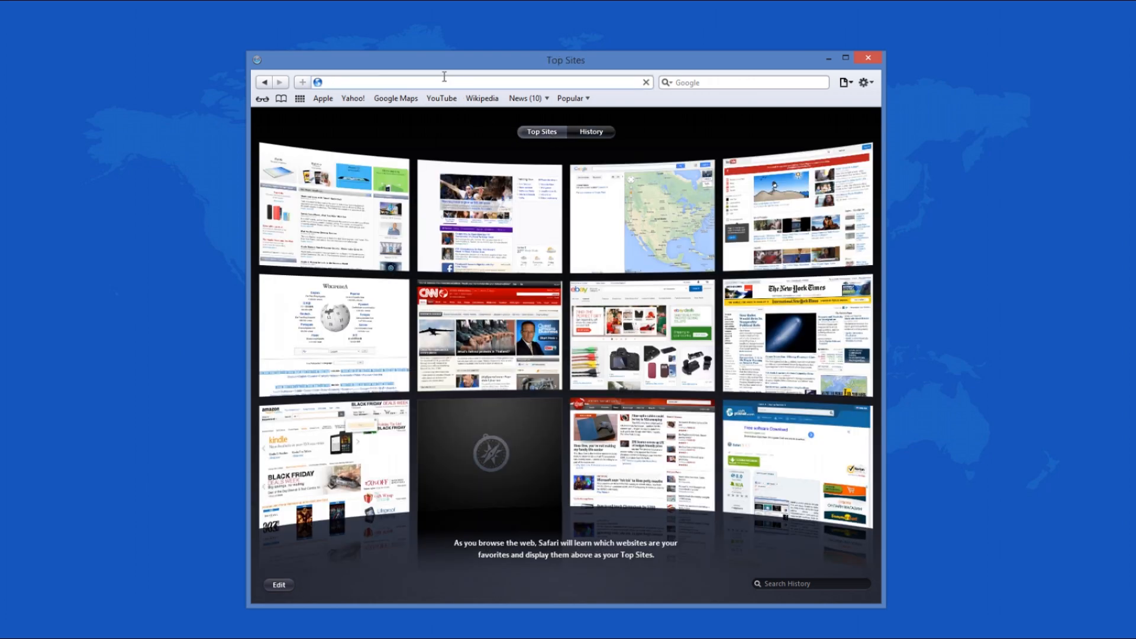
pyautogui.write('http://softplanet.com/')
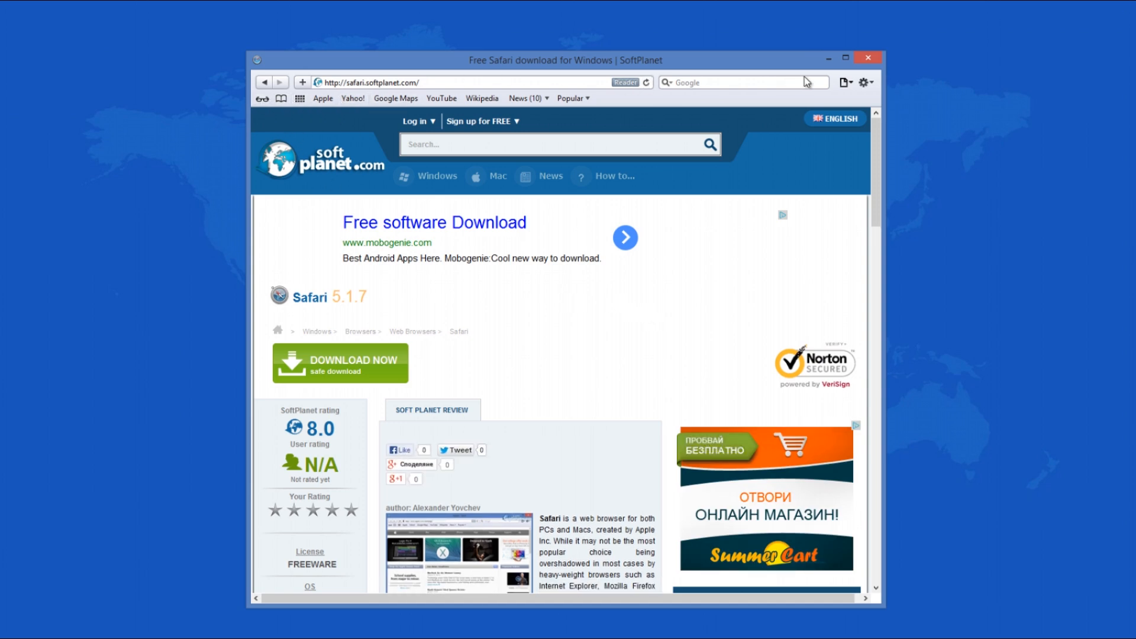
pyautogui.click(863, 81)
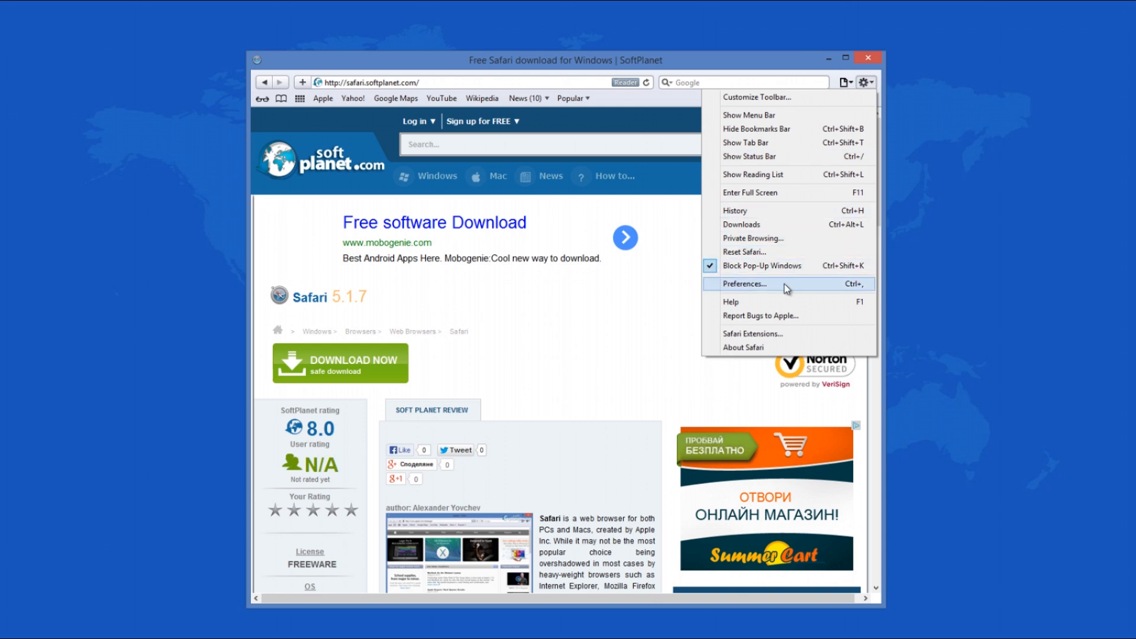
pyautogui.click(745, 284)
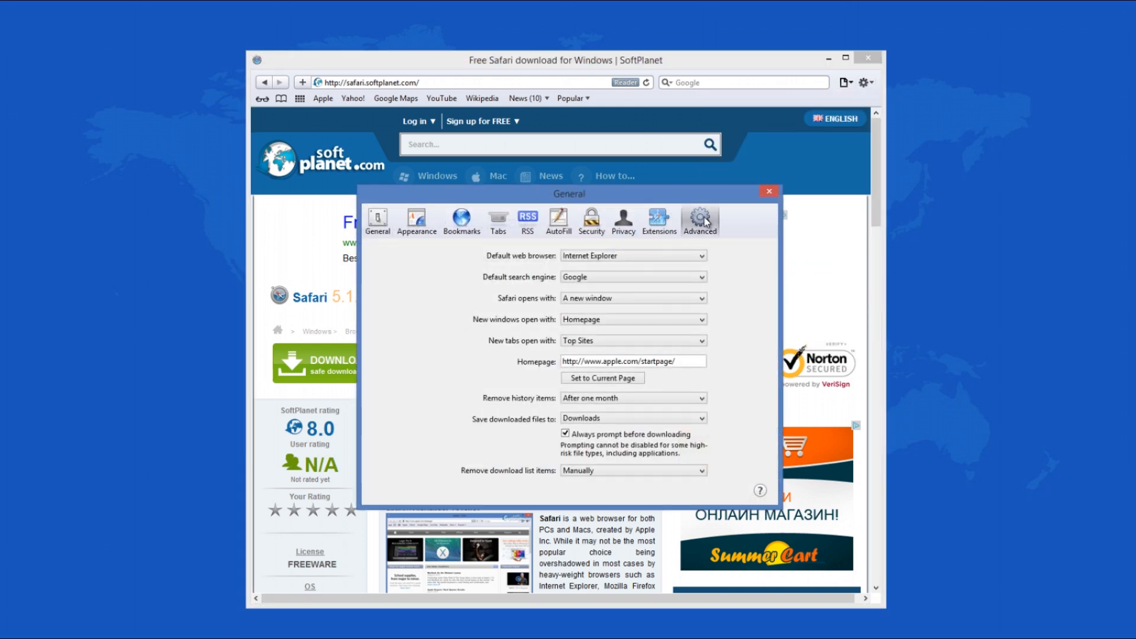
# - Browse the Extensions, Privacy, Security, AutoFill and Tabs preference panes
pyautogui.click(658, 220)
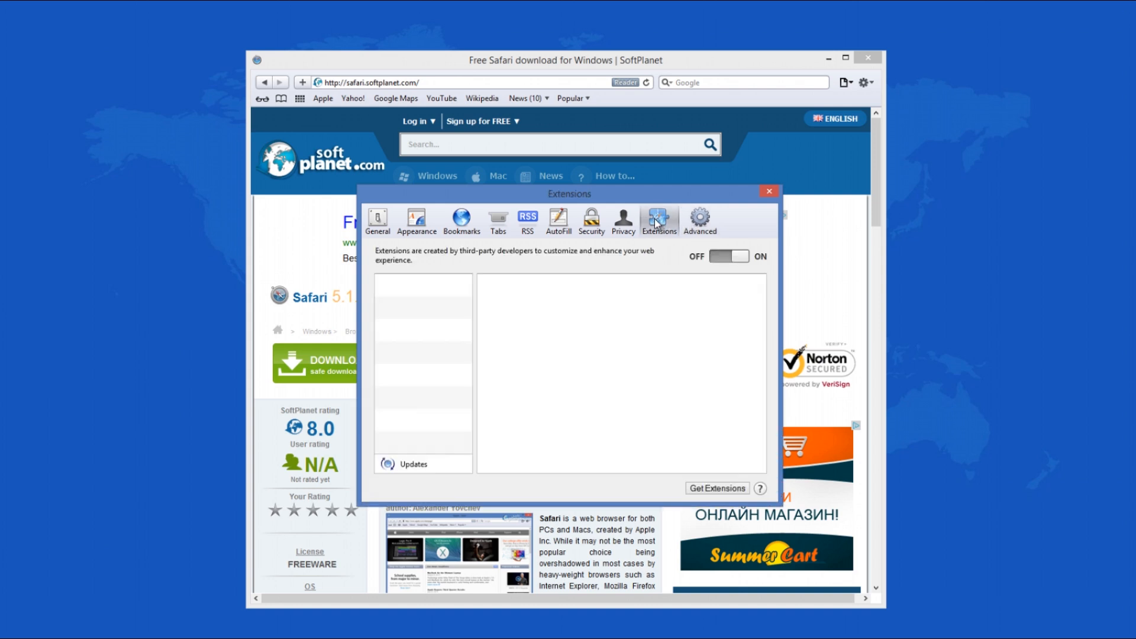
pyautogui.click(622, 220)
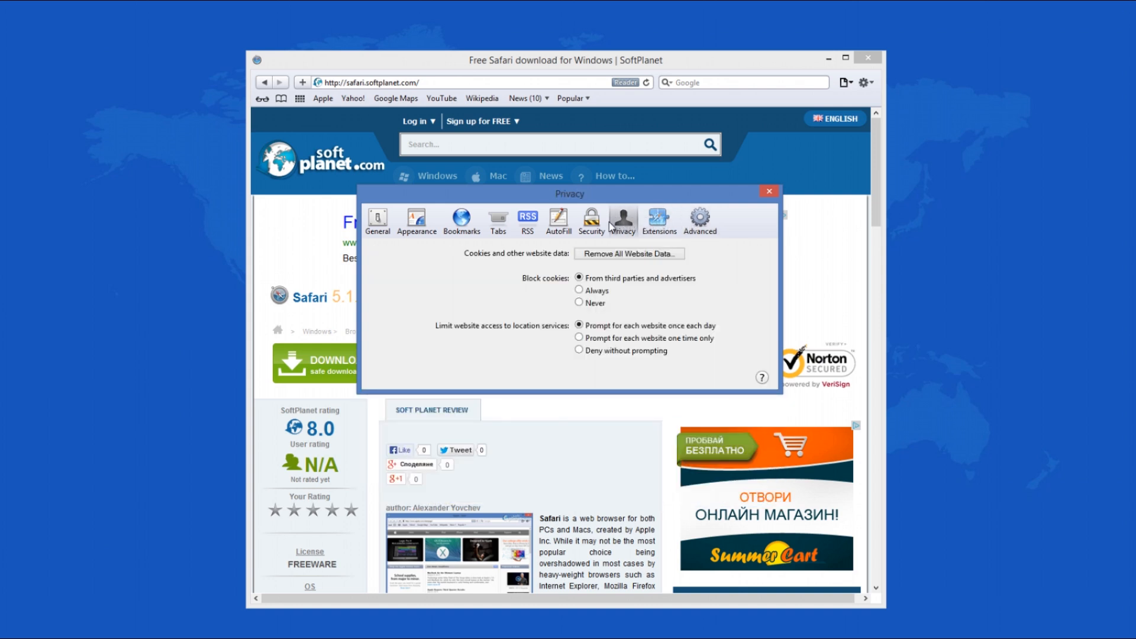
pyautogui.click(590, 220)
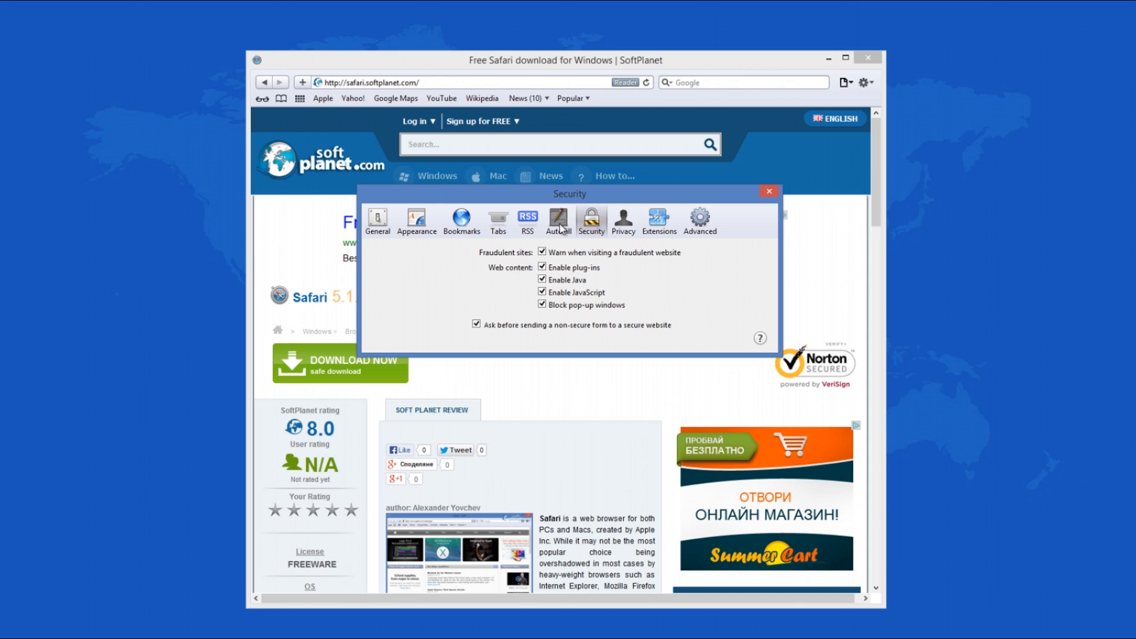
pyautogui.click(558, 221)
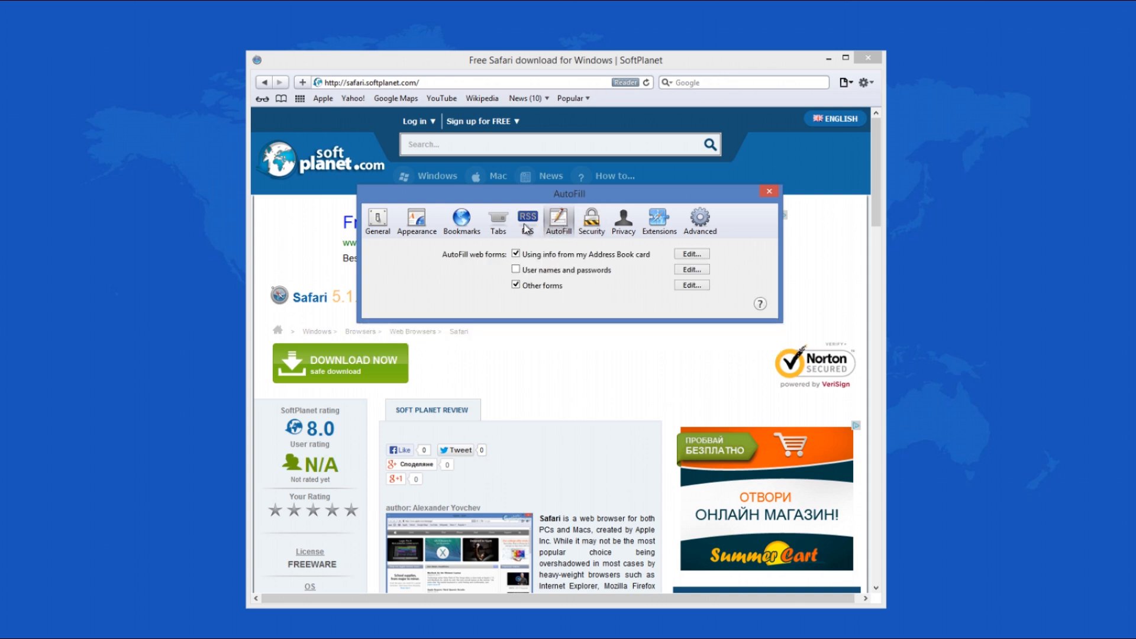
pyautogui.click(498, 221)
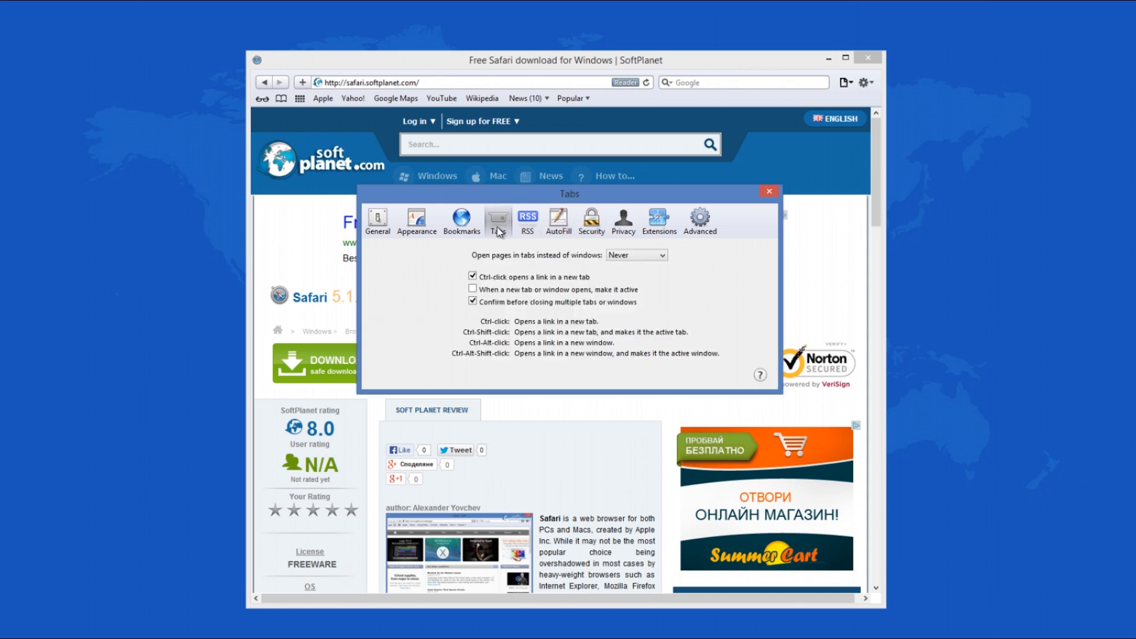
# - View the Bookmarks, Appearance and General panes, then close Preferences
pyautogui.click(461, 221)
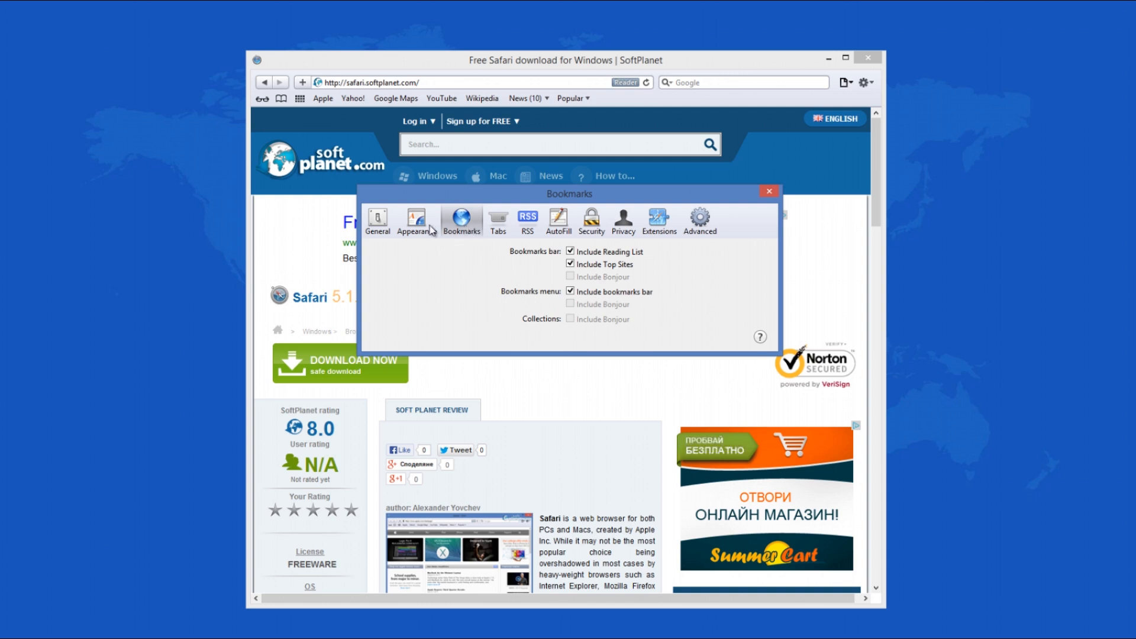
pyautogui.click(416, 220)
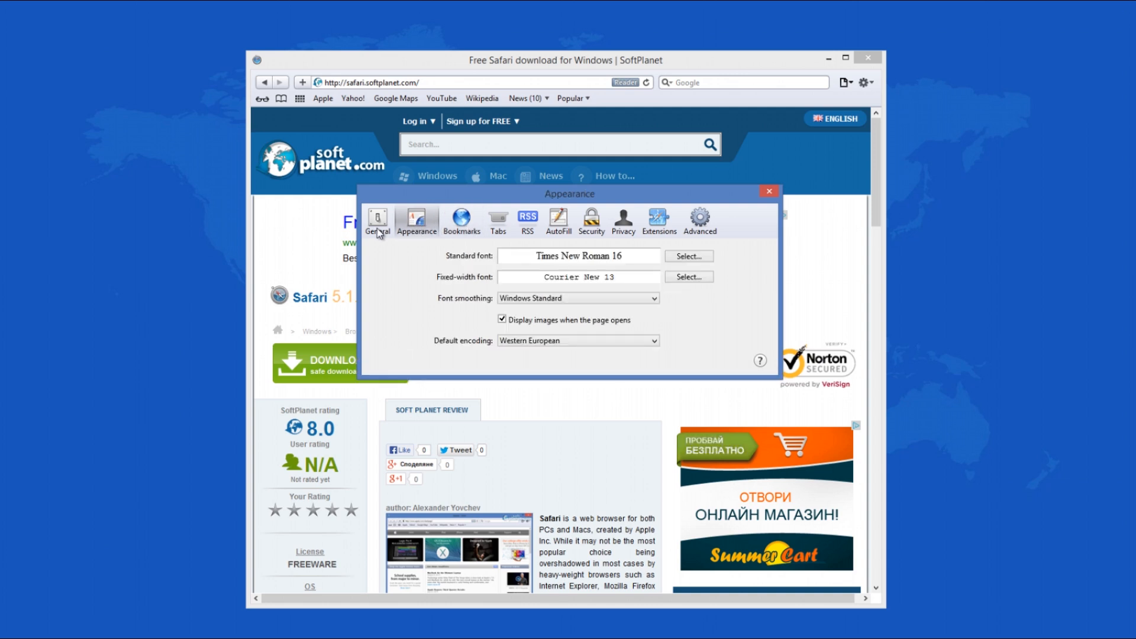
pyautogui.click(377, 221)
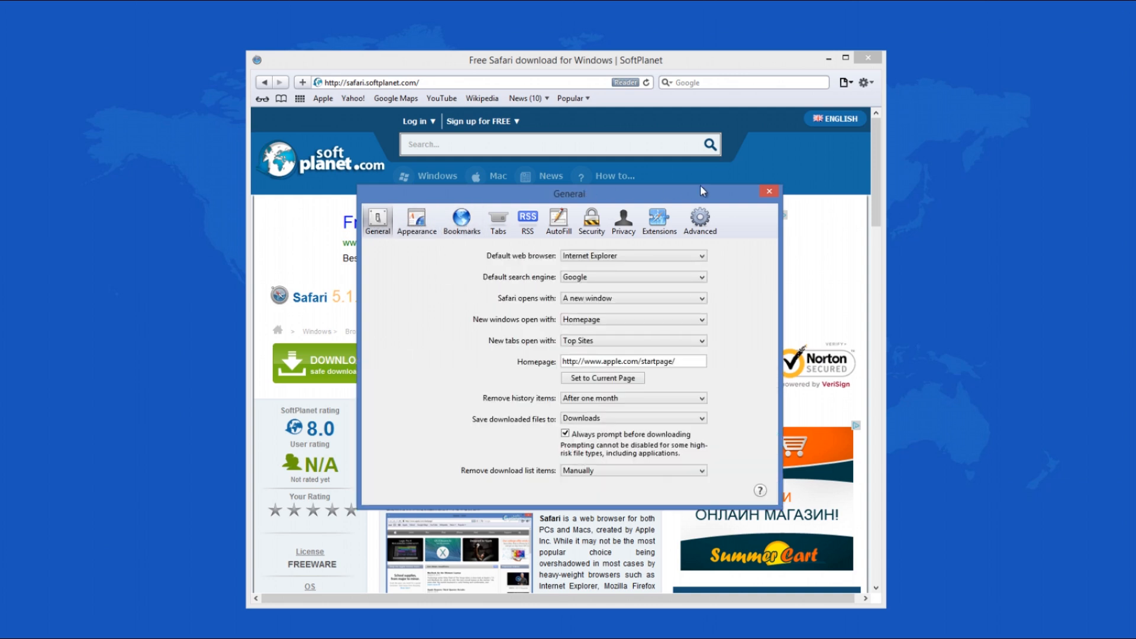
pyautogui.click(631, 255)
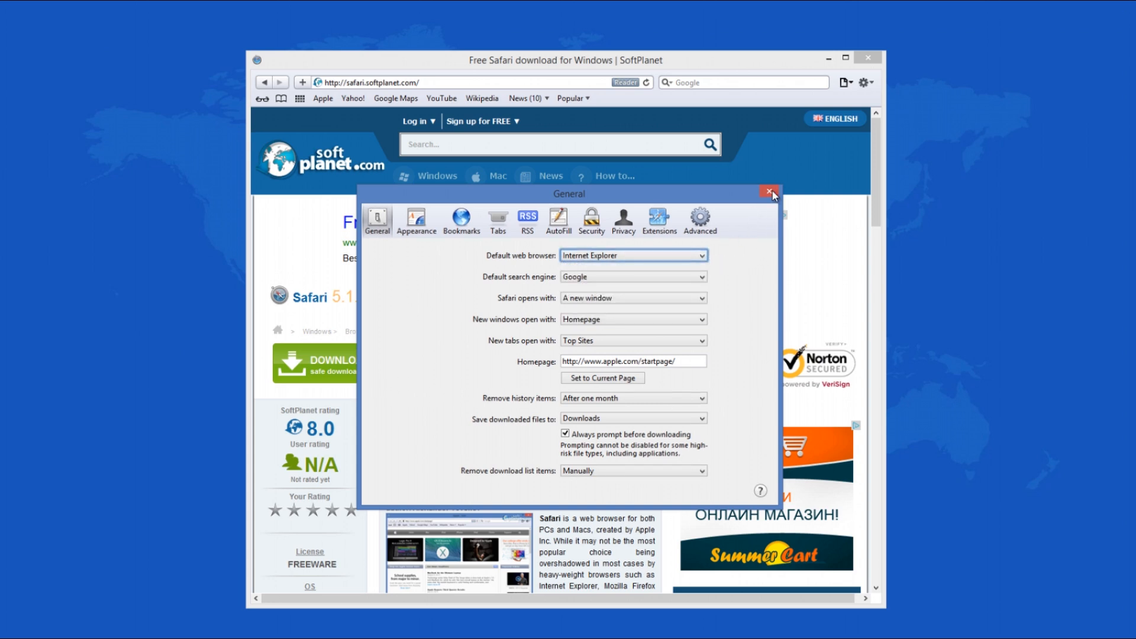
pyautogui.click(768, 192)
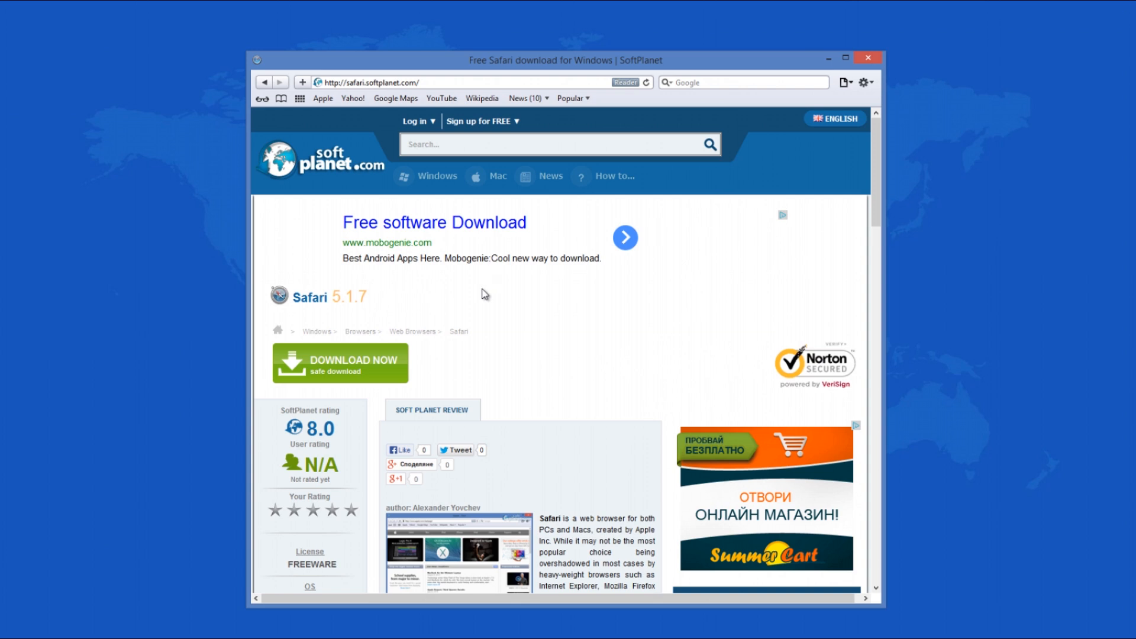
pyautogui.moveTo(271, 378)
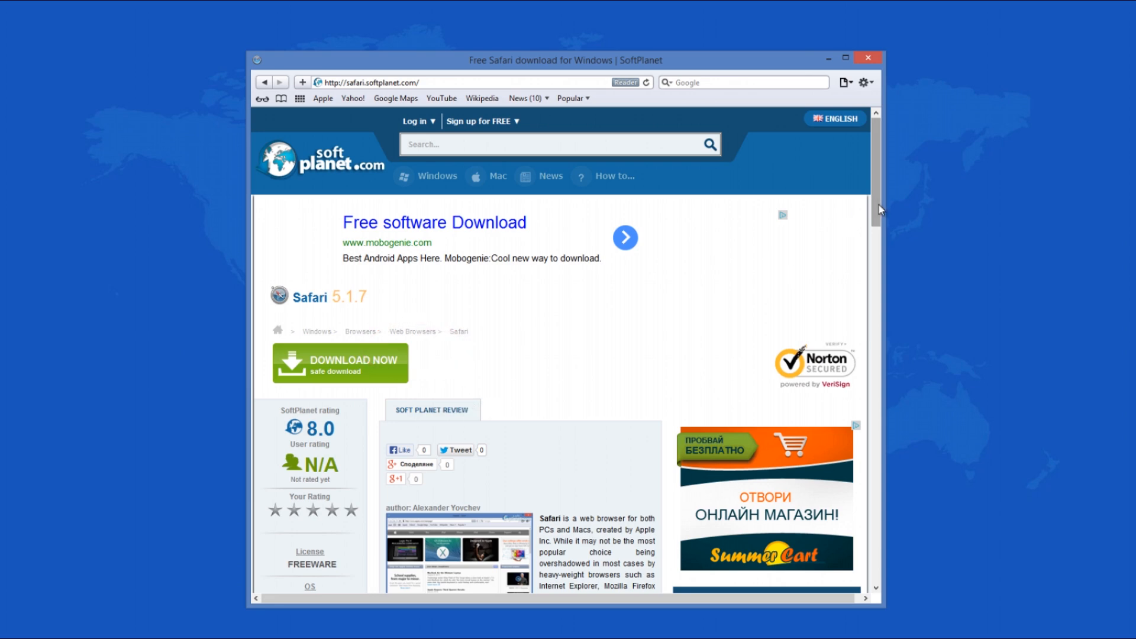
# - Scroll SoftPlanet's Safari review down to its screenshot and Interface description
pyautogui.scroll(-3)
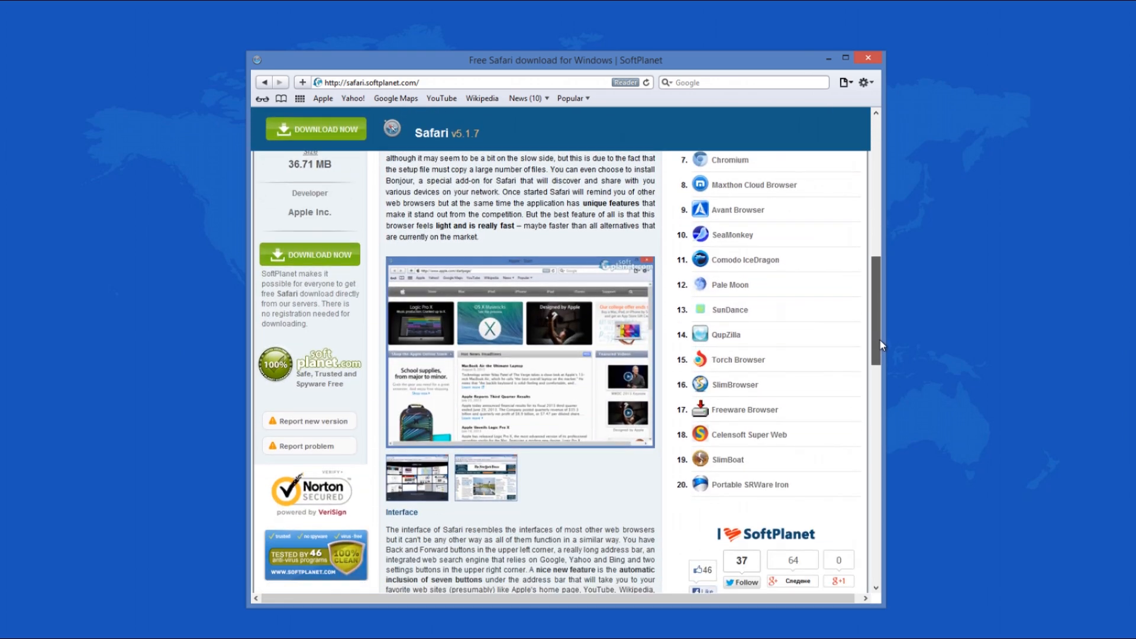